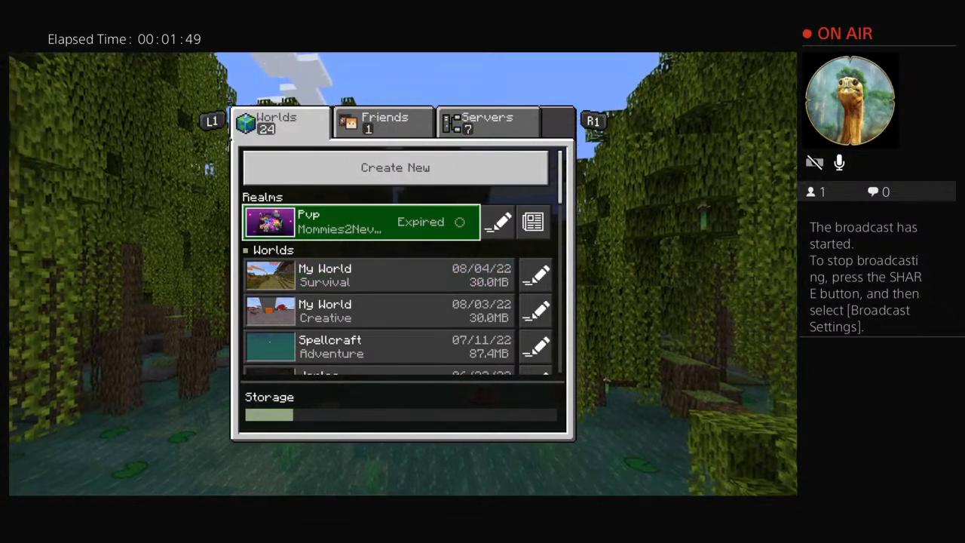
# Move past the saved worlds and switch to the Servers tab's featured server list
pyautogui.click(384, 122)
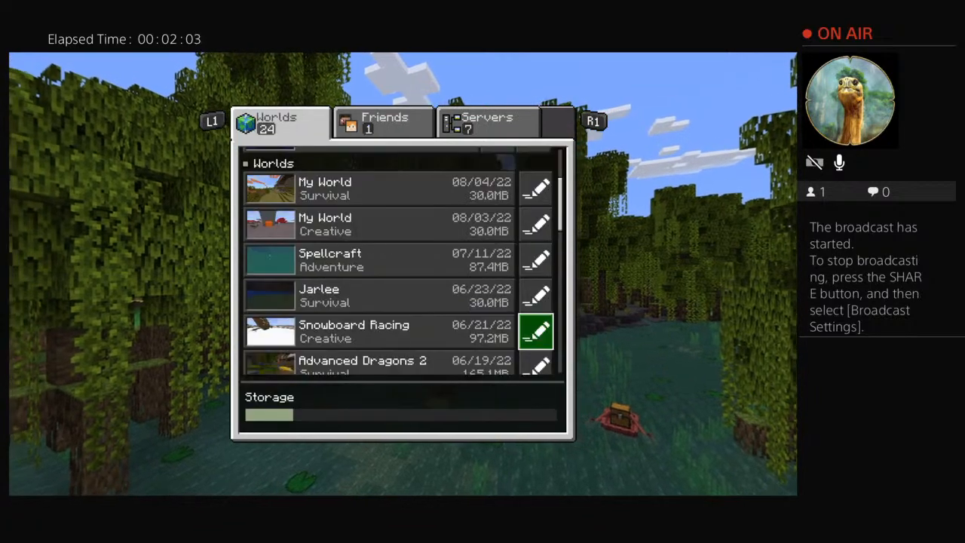
pyautogui.scroll(-3)
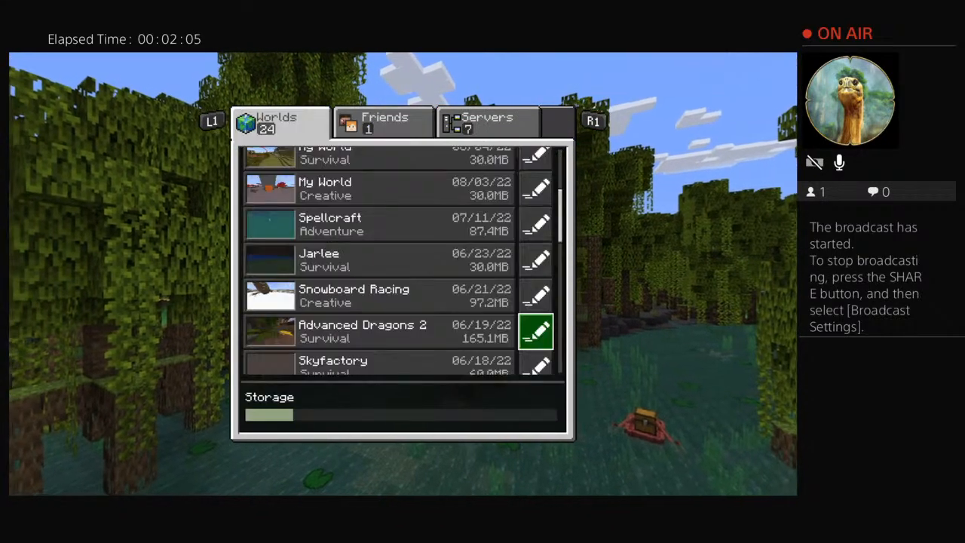
pyautogui.click(487, 121)
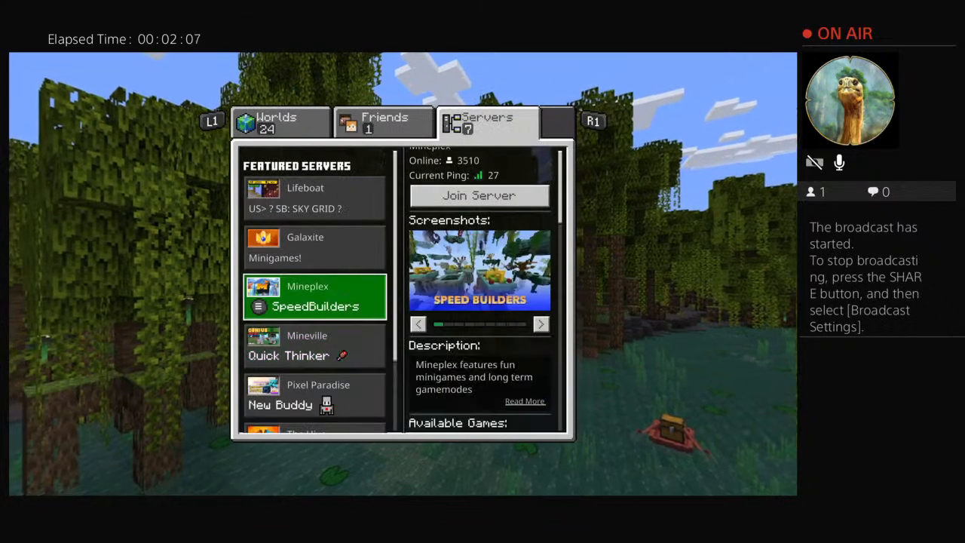
# Compare the Pixel Paradise, Mineplex and Galaxite server details
pyautogui.click(314, 247)
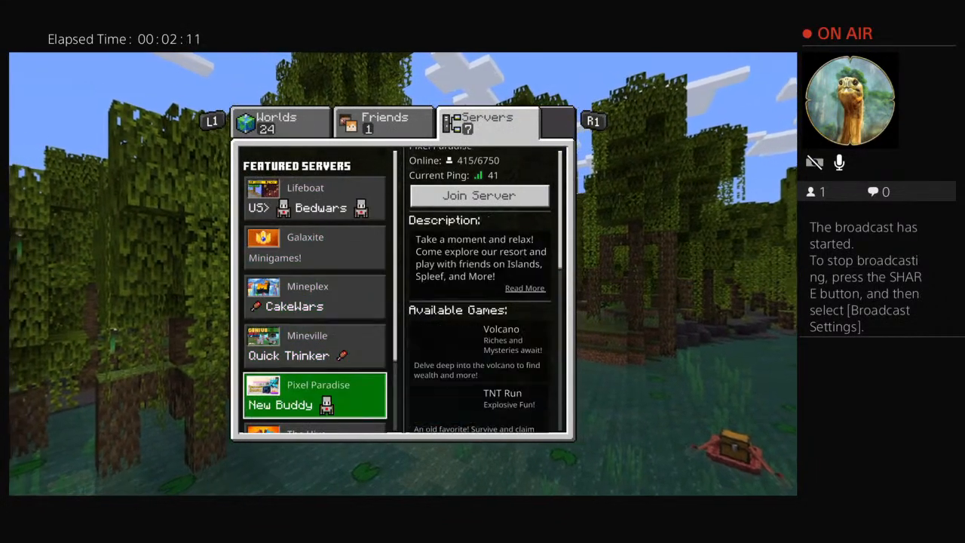
pyautogui.scroll(-3)
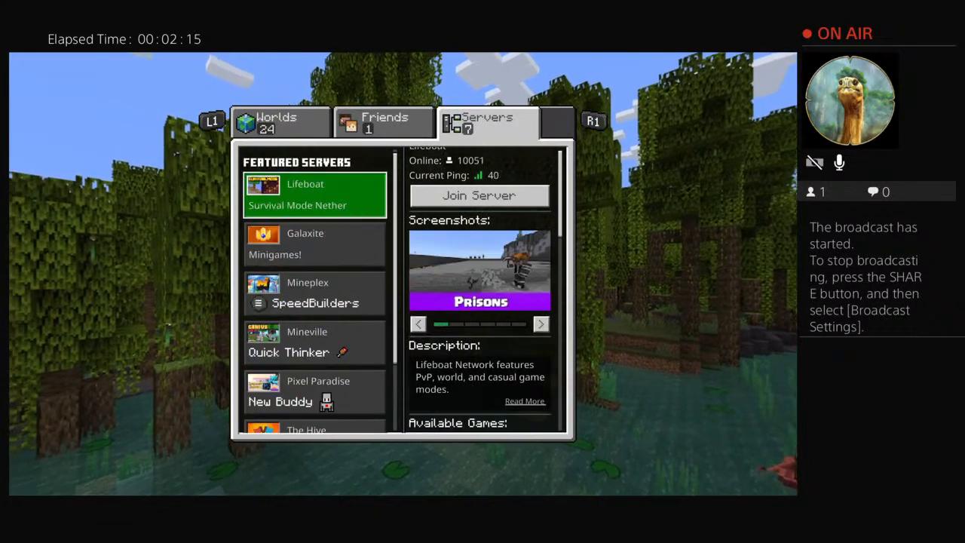
pyautogui.click(314, 292)
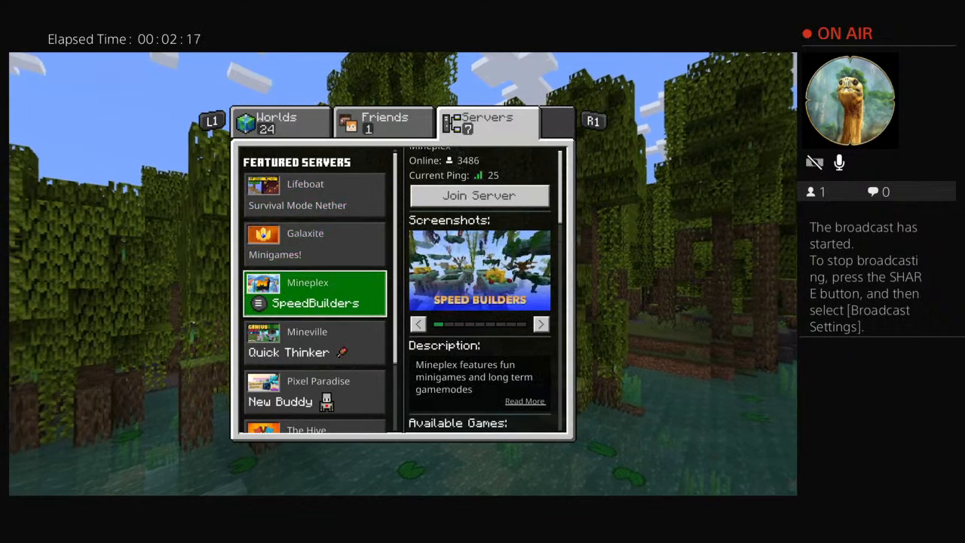
pyautogui.click(314, 243)
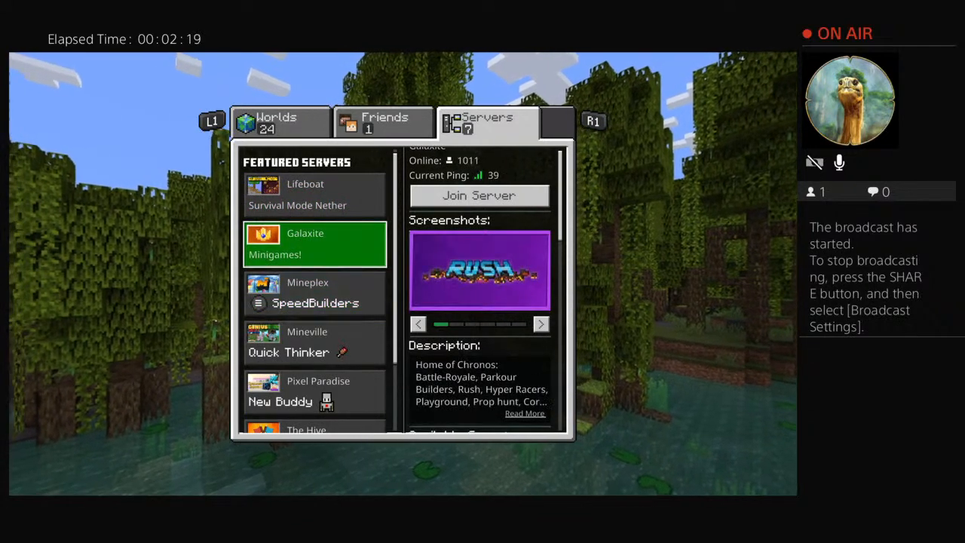
pyautogui.click(314, 293)
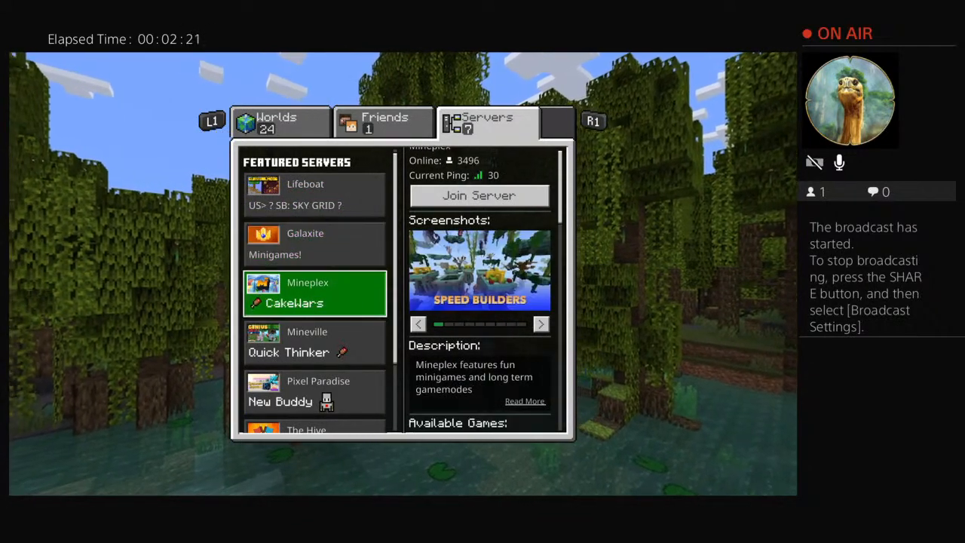
pyautogui.click(315, 194)
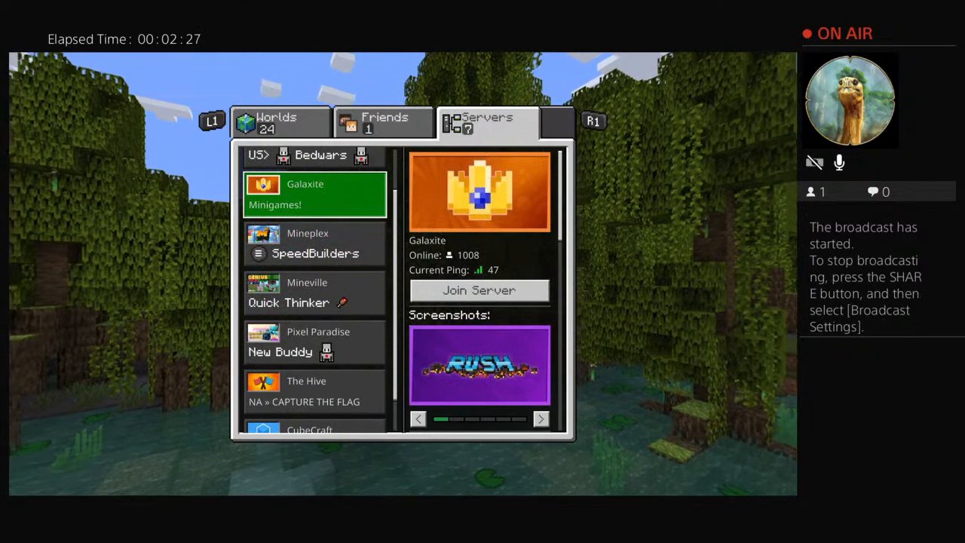
# Open the Mineplex server page and join the server
pyautogui.click(315, 293)
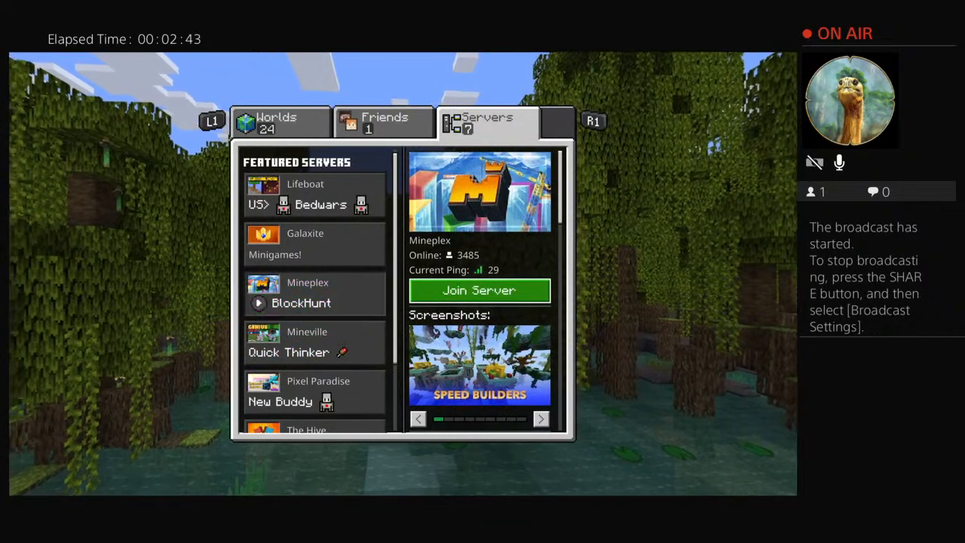
pyautogui.click(479, 291)
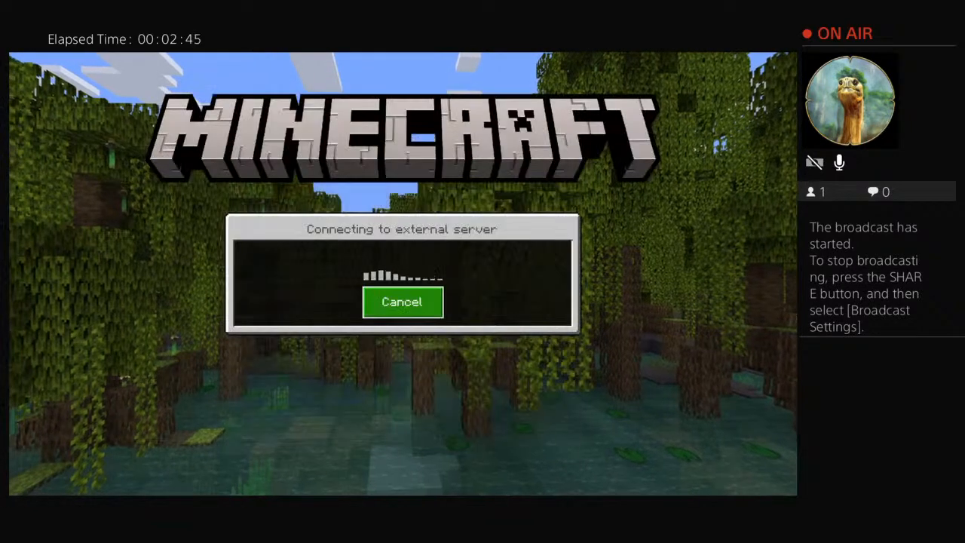